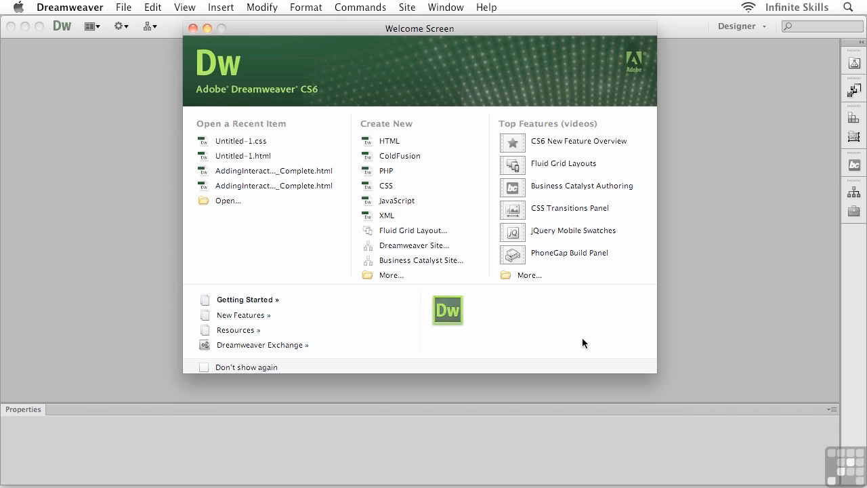
{"action": "mouse_move", "coordinate": [168, 166]}
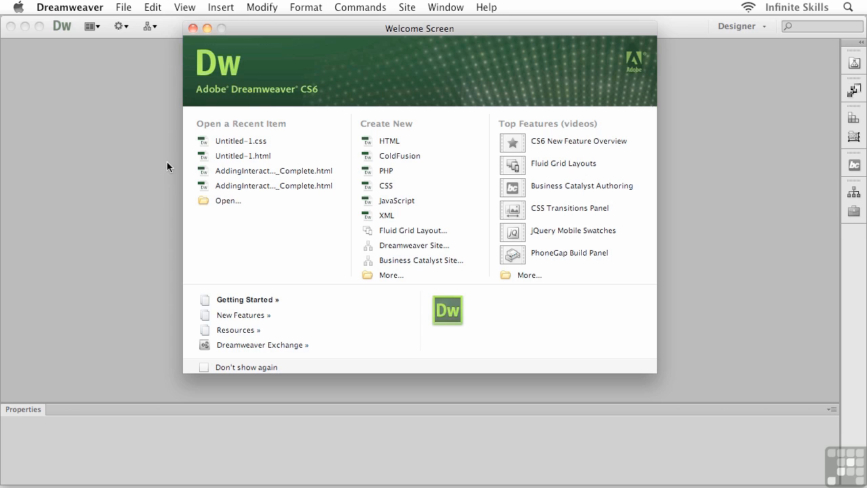
Bring up Dreamweaver's File menu from the Welcome Screen.
{"action": "left_click", "coordinate": [125, 8]}
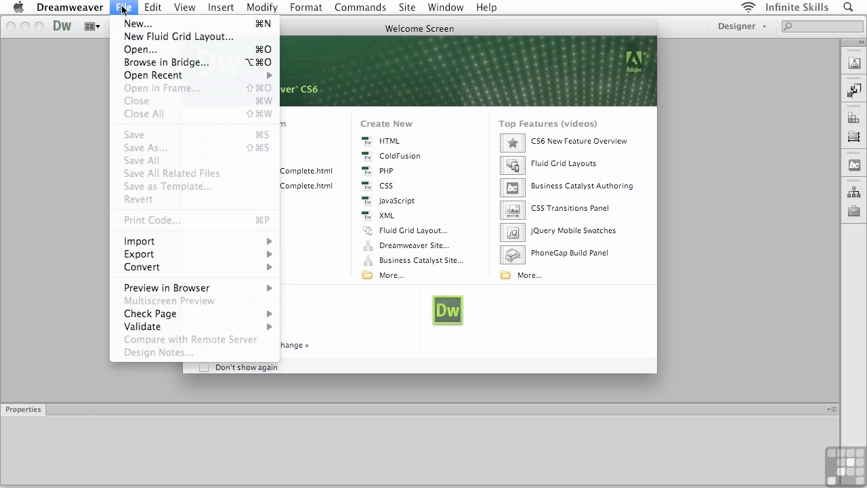
{"action": "mouse_move", "coordinate": [169, 42]}
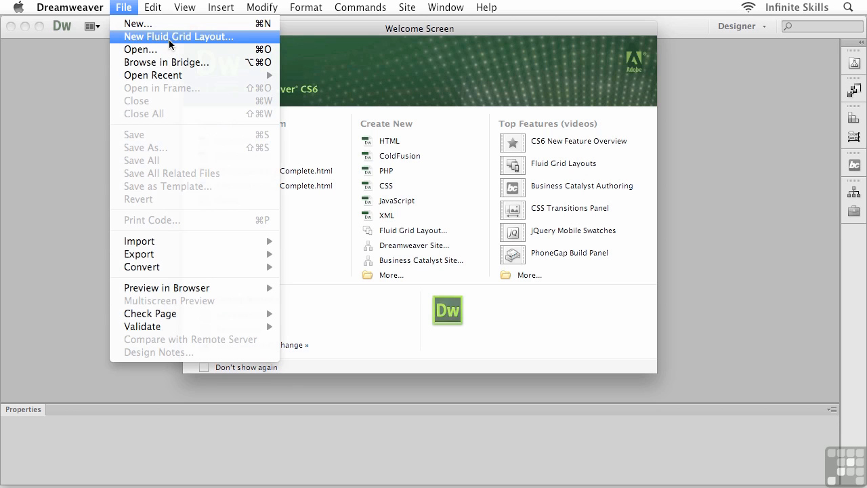
Start a New Fluid Grid Layout document showing Mobile, Tablet and Desktop defaults.
{"action": "left_click", "coordinate": [179, 36]}
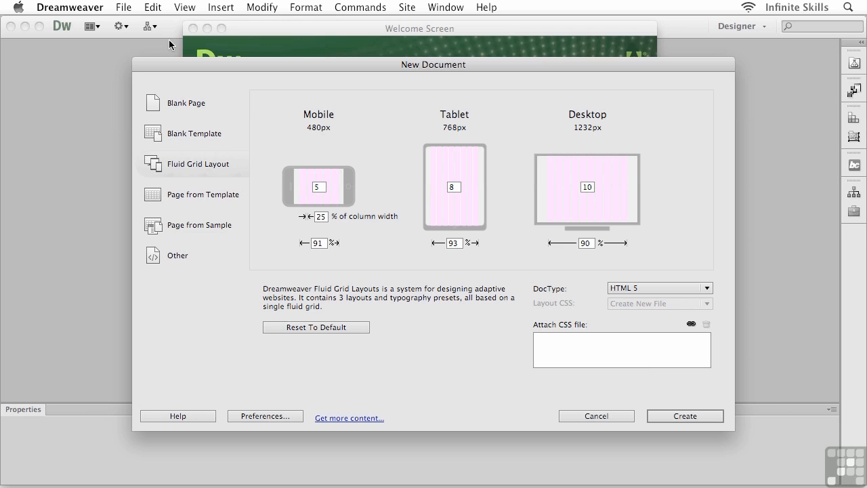
{"action": "mouse_move", "coordinate": [320, 143]}
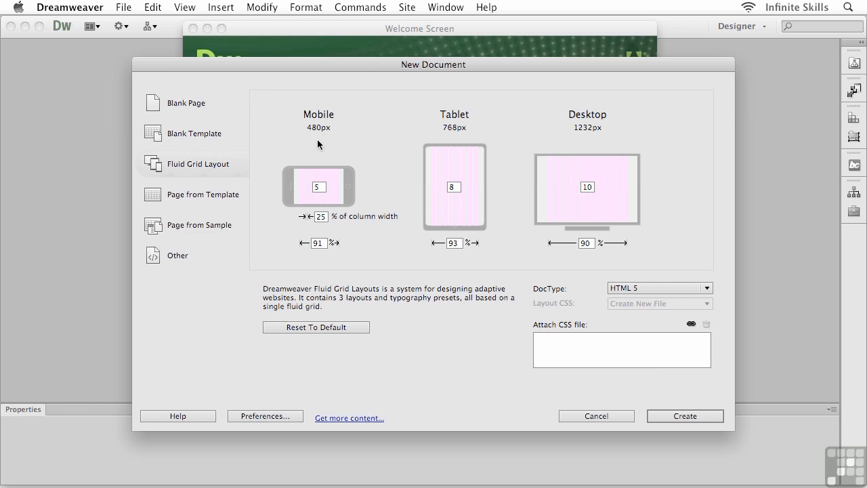
{"action": "mouse_move", "coordinate": [542, 148]}
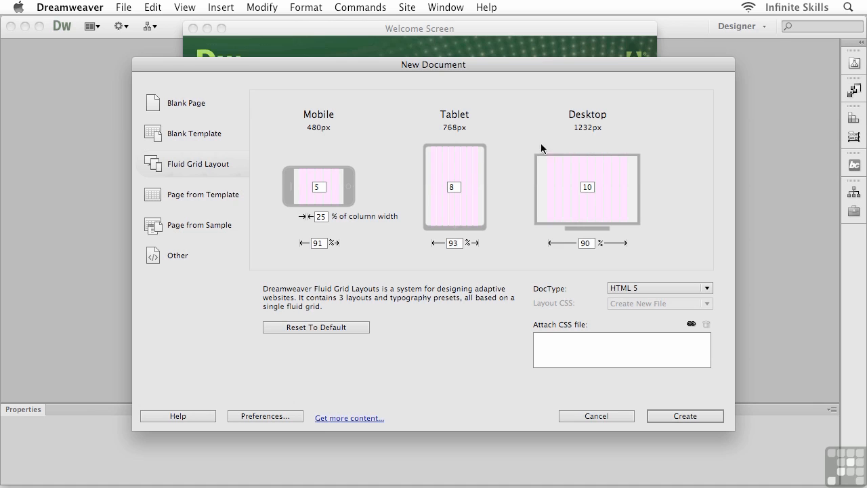
{"action": "mouse_move", "coordinate": [615, 128]}
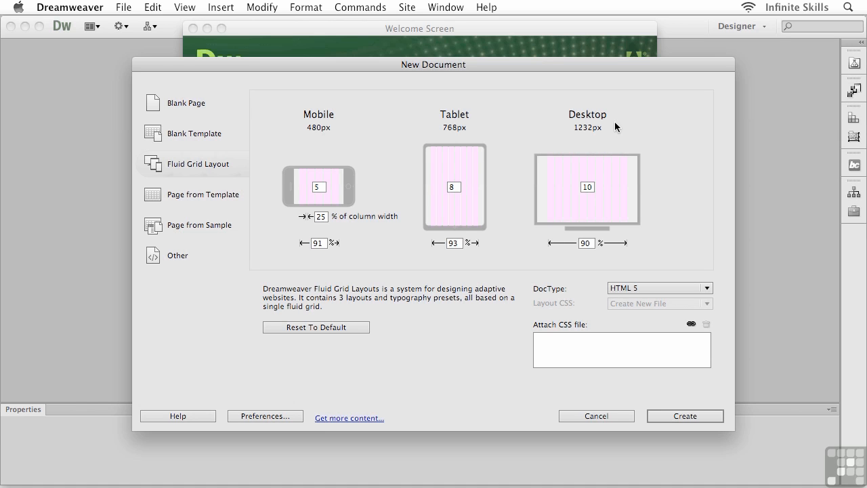
{"action": "mouse_move", "coordinate": [344, 148]}
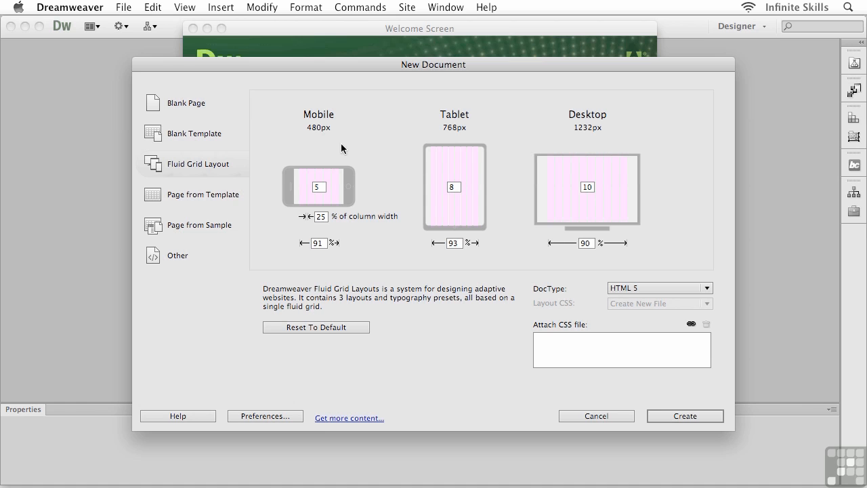
{"action": "mouse_move", "coordinate": [323, 137]}
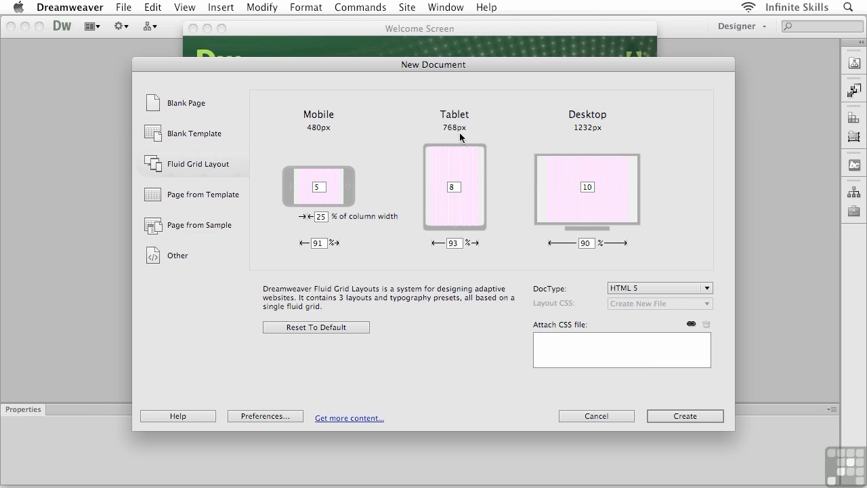
{"action": "mouse_move", "coordinate": [598, 136]}
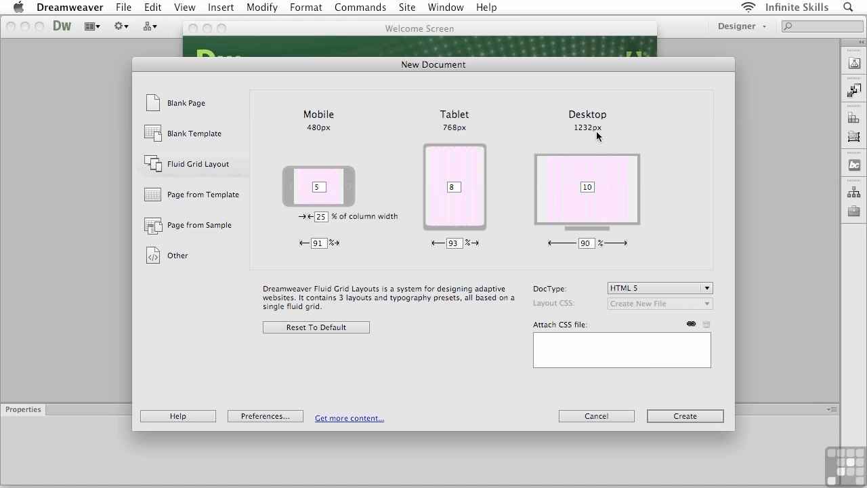
{"action": "mouse_move", "coordinate": [332, 200]}
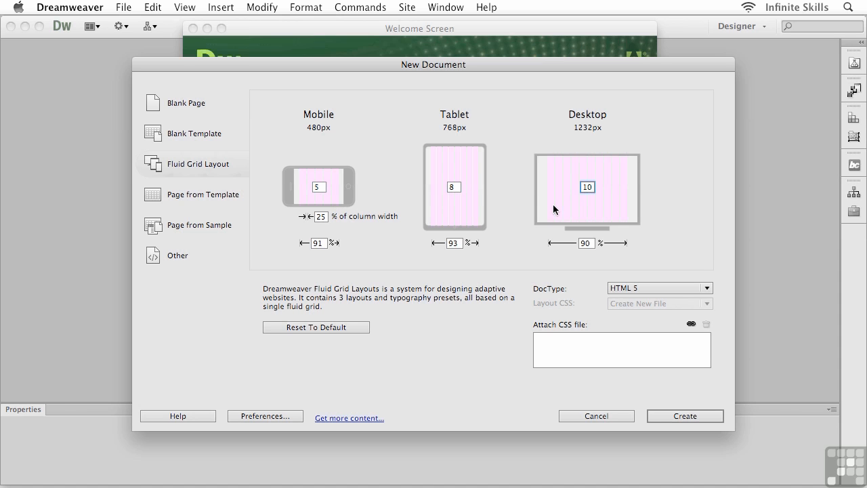
{"action": "mouse_move", "coordinate": [567, 204]}
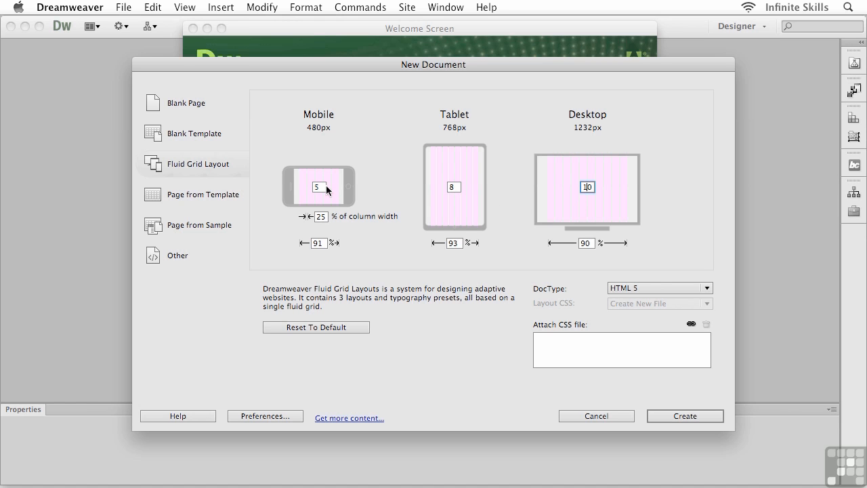
Set the mobile layout to 4 columns with a 21% gutter width.
{"action": "left_click", "coordinate": [317, 187]}
{"action": "type", "text": "4"}
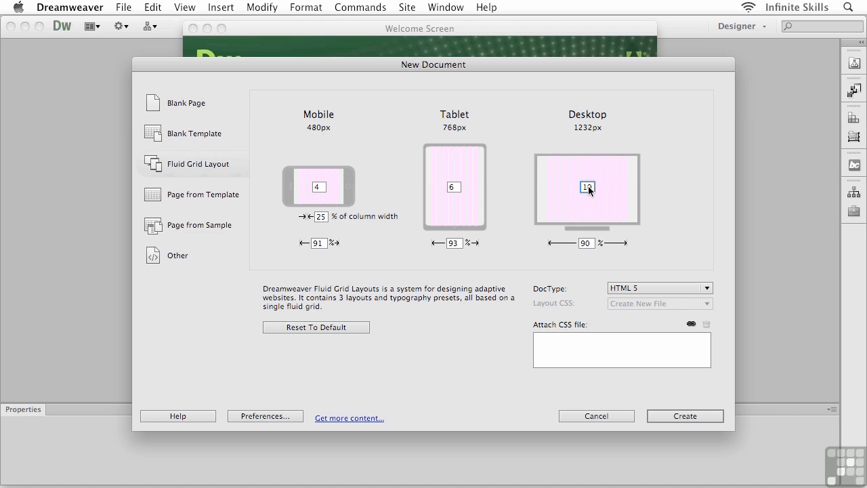
{"action": "mouse_move", "coordinate": [481, 233]}
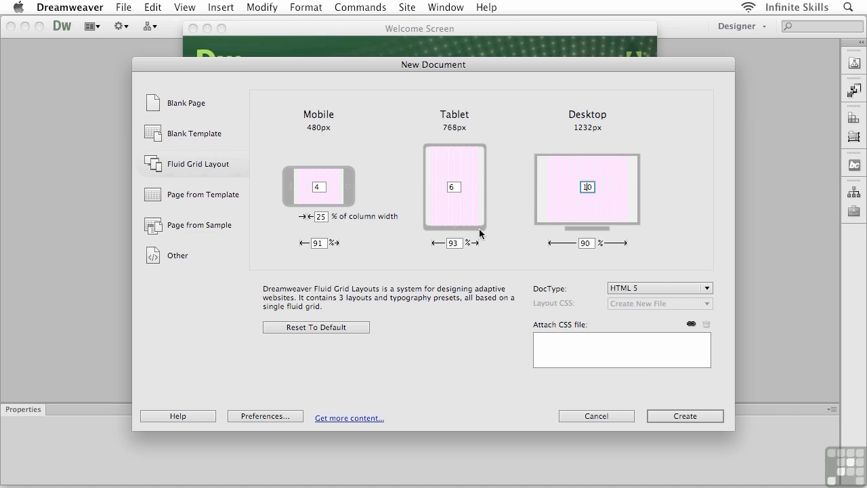
{"action": "mouse_move", "coordinate": [328, 222]}
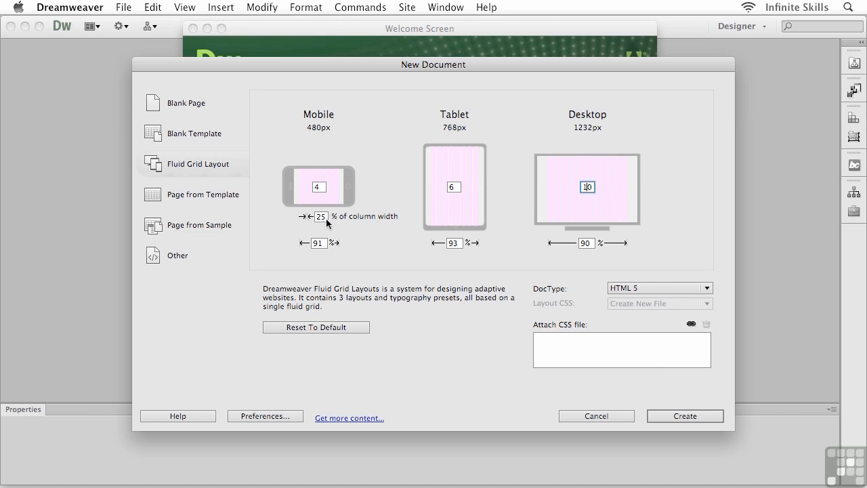
{"action": "left_click", "coordinate": [320, 217]}
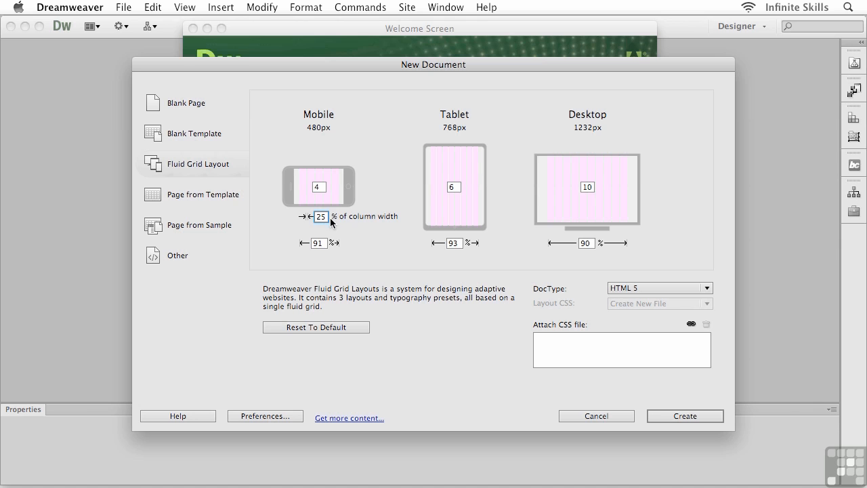
{"action": "mouse_move", "coordinate": [333, 201]}
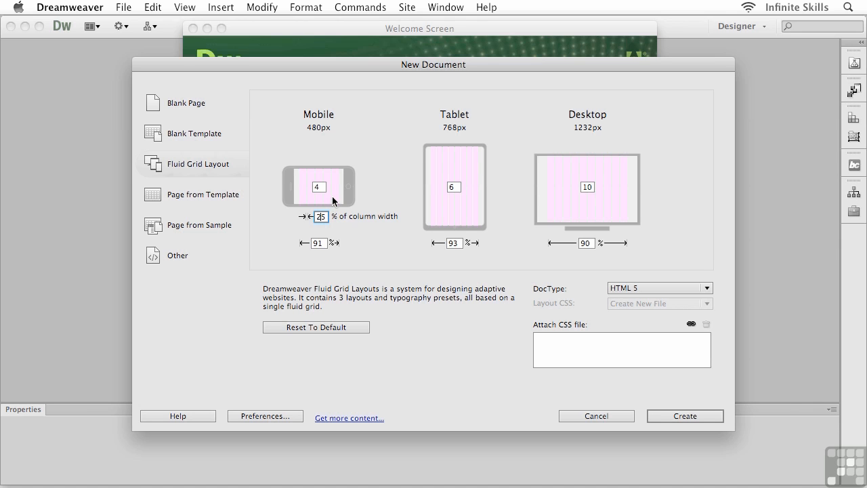
{"action": "mouse_move", "coordinate": [332, 158]}
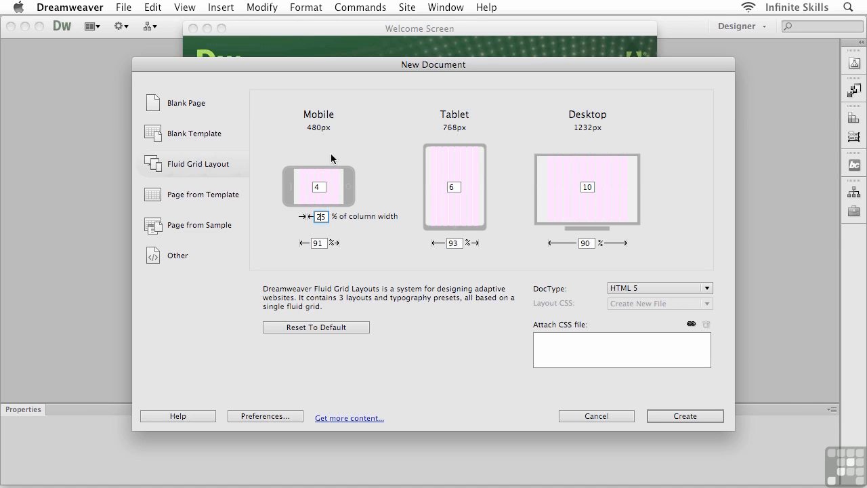
{"action": "mouse_move", "coordinate": [452, 187]}
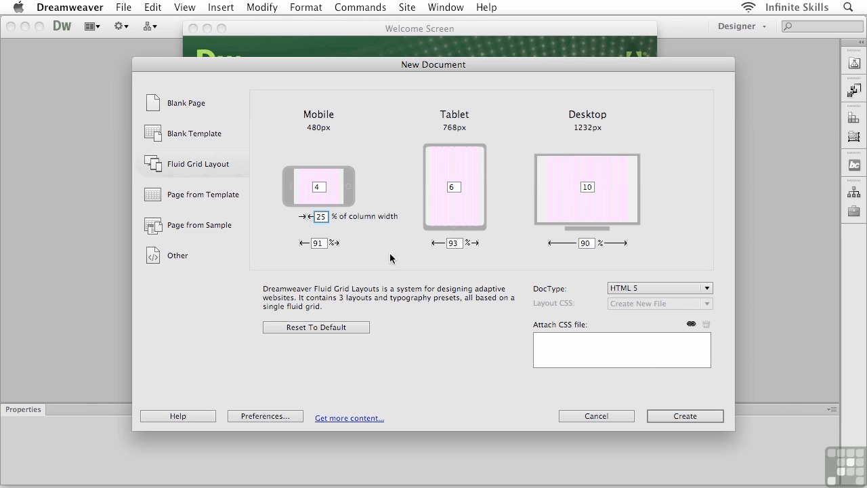
{"action": "mouse_move", "coordinate": [325, 249]}
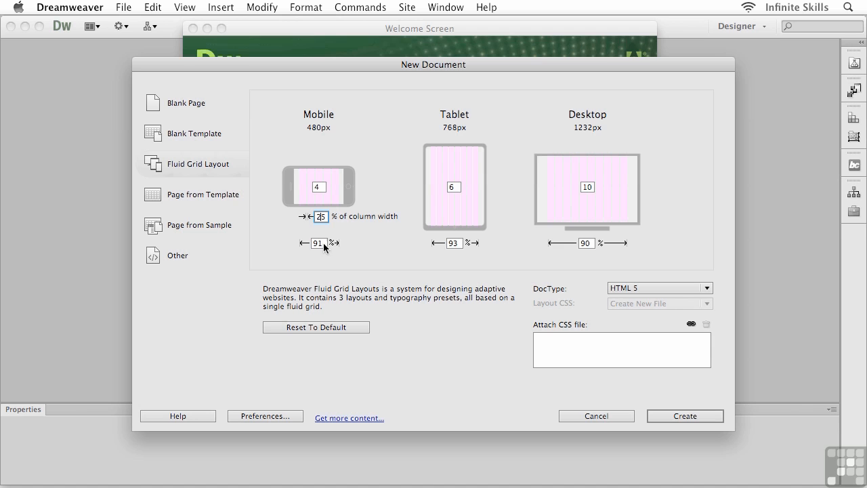
{"action": "mouse_move", "coordinate": [469, 253]}
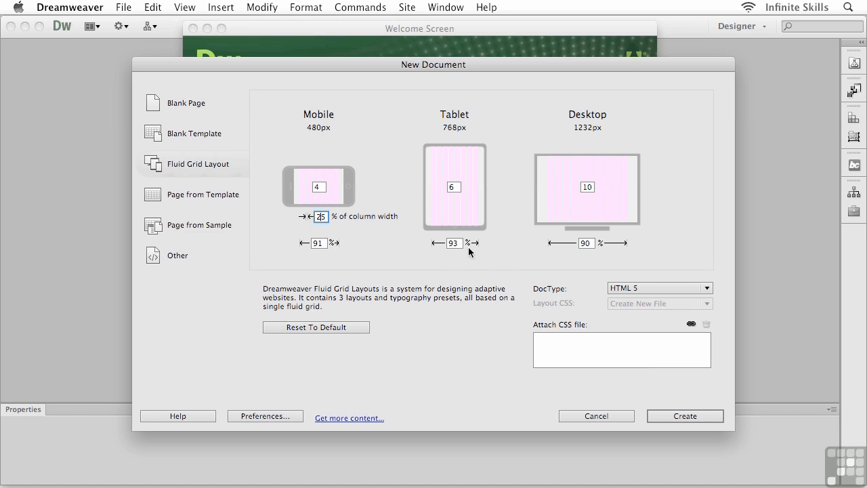
{"action": "mouse_move", "coordinate": [582, 249]}
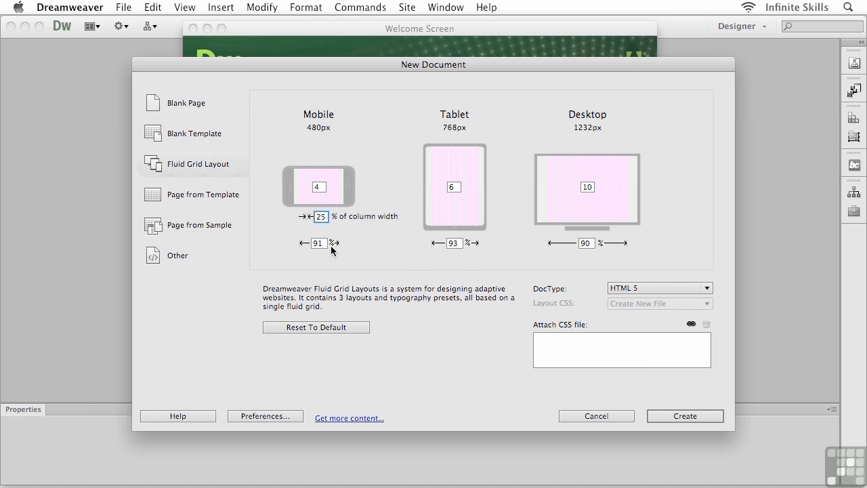
Make the layout widths 100% and create the fluid grid document.
{"action": "left_click", "coordinate": [318, 242]}
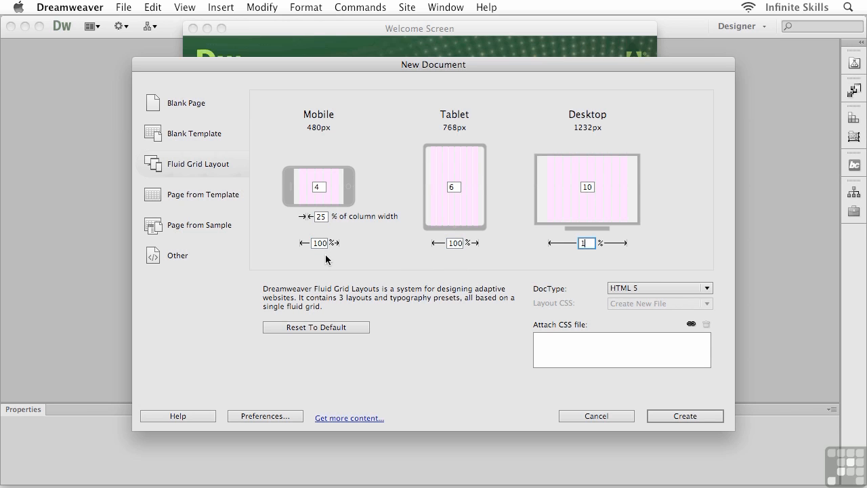
{"action": "type", "text": "100"}
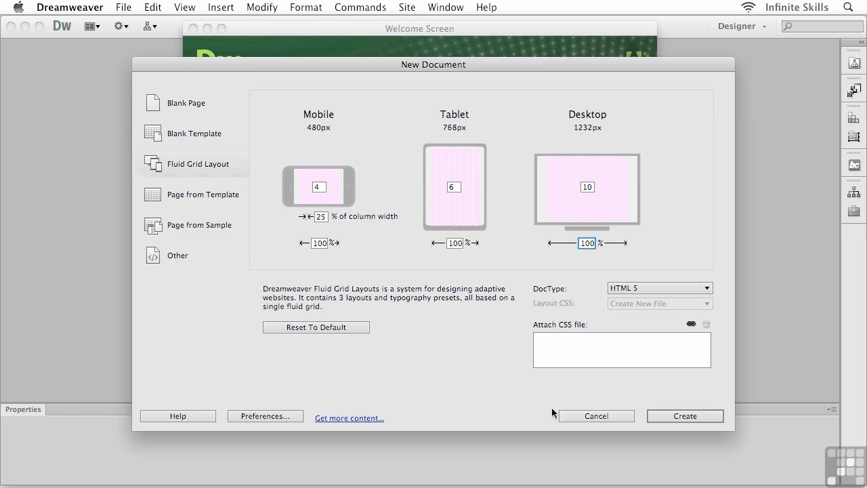
{"action": "left_click", "coordinate": [686, 415]}
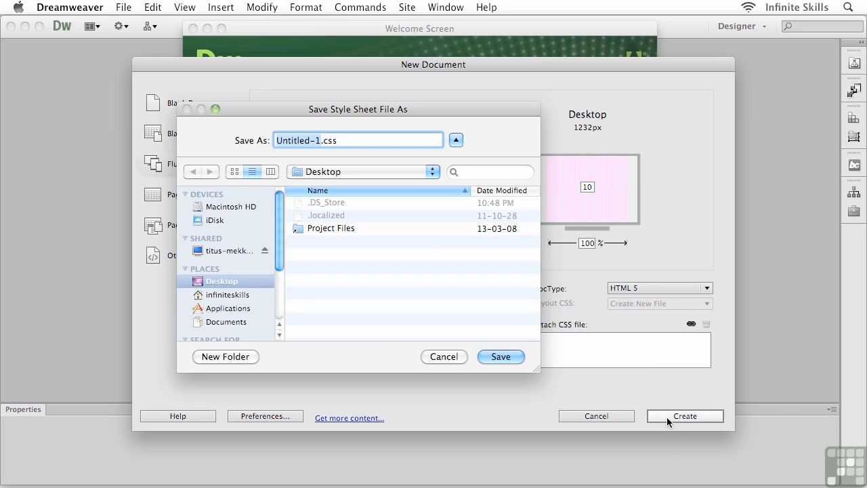
{"action": "mouse_move", "coordinate": [339, 184]}
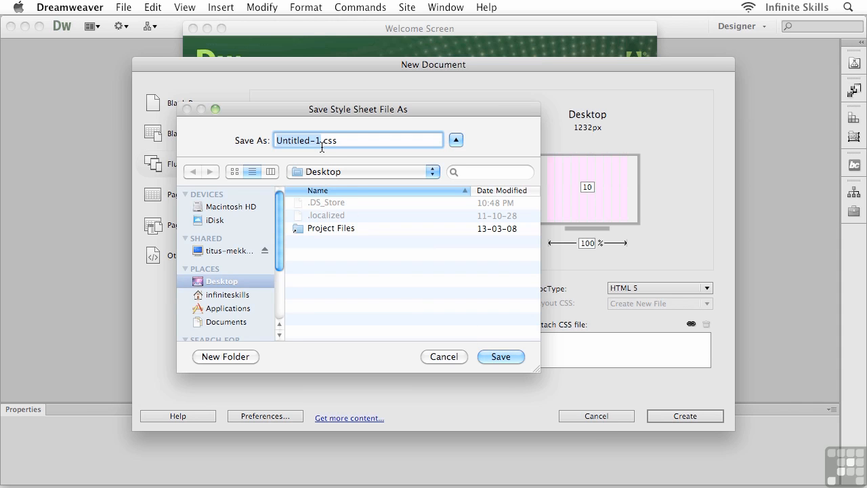
{"action": "mouse_move", "coordinate": [341, 145]}
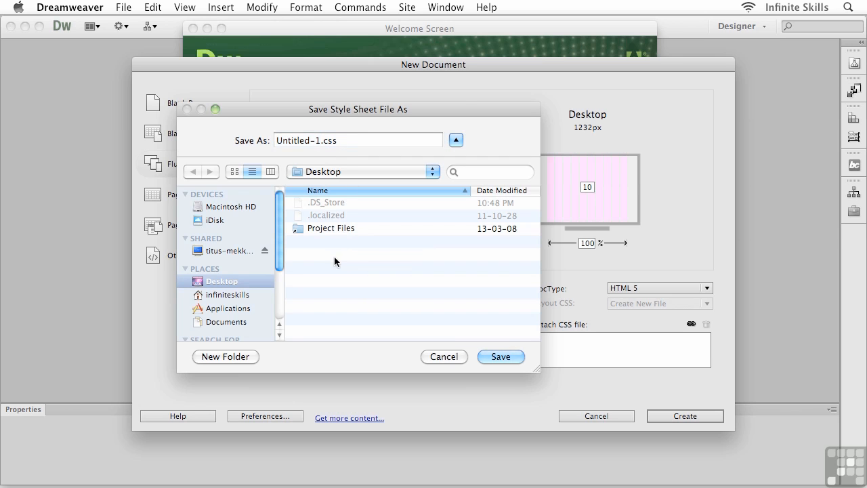
{"action": "mouse_move", "coordinate": [268, 356]}
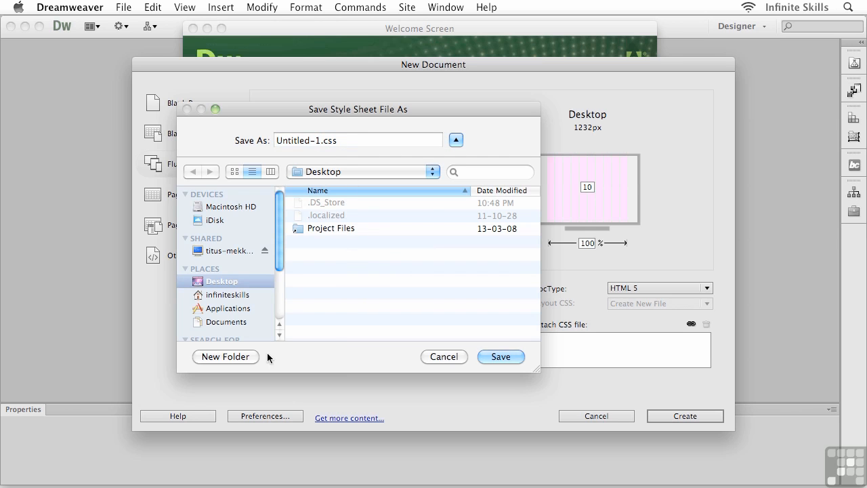
Create a new 'Fluid Grid Layout' folder as the stylesheet save location.
{"action": "left_click", "coordinate": [225, 357]}
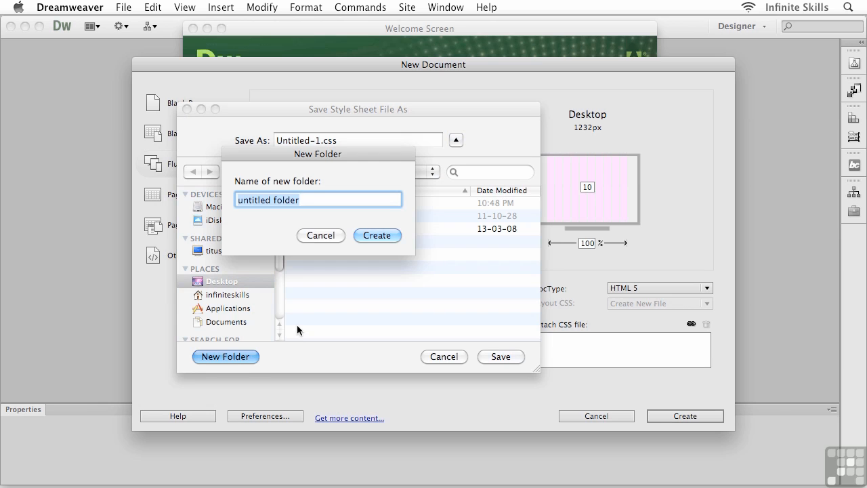
{"action": "type", "text": "Fluid Grid Layout"}
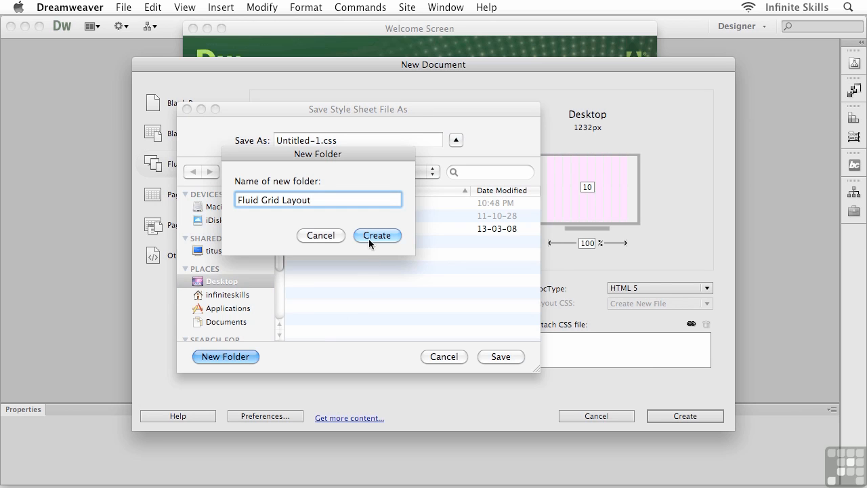
{"action": "left_click", "coordinate": [376, 236]}
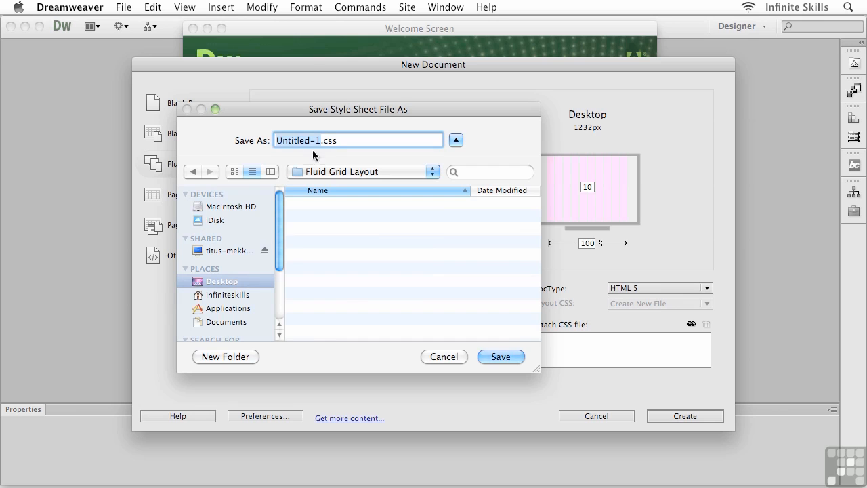
{"action": "mouse_move", "coordinate": [323, 150]}
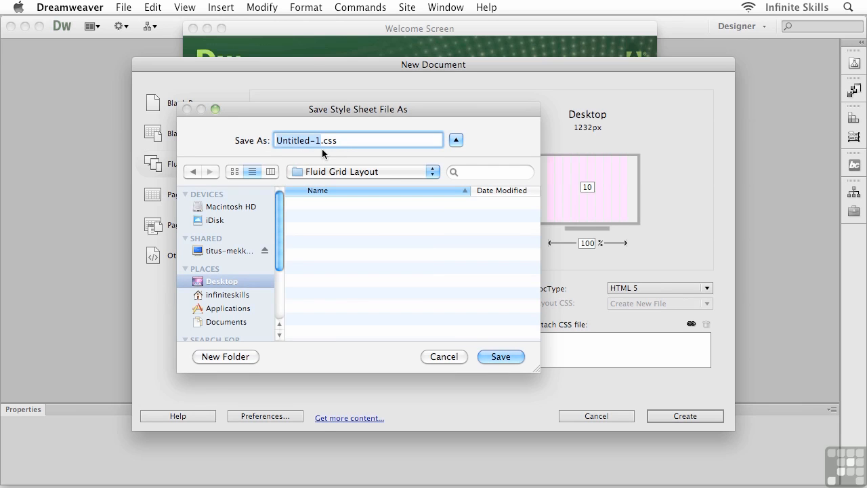
Retype the stylesheet file name from Untitled-1 to 'sty.css'.
{"action": "type", "text": "sty.css"}
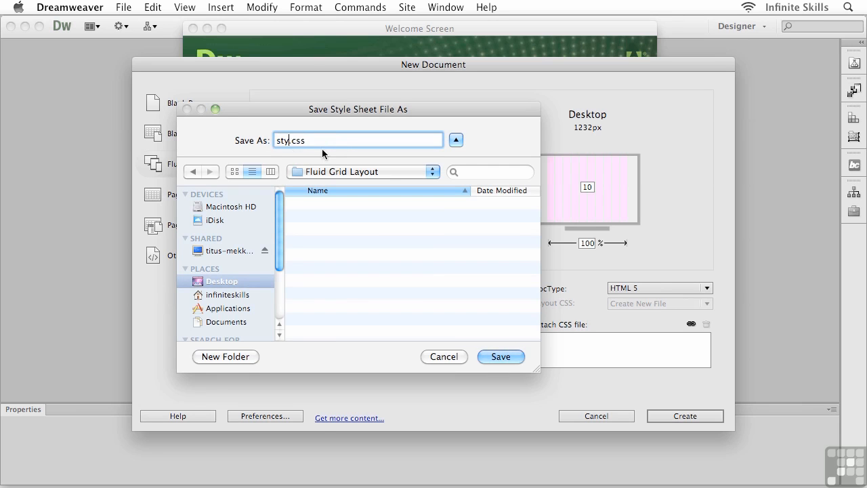